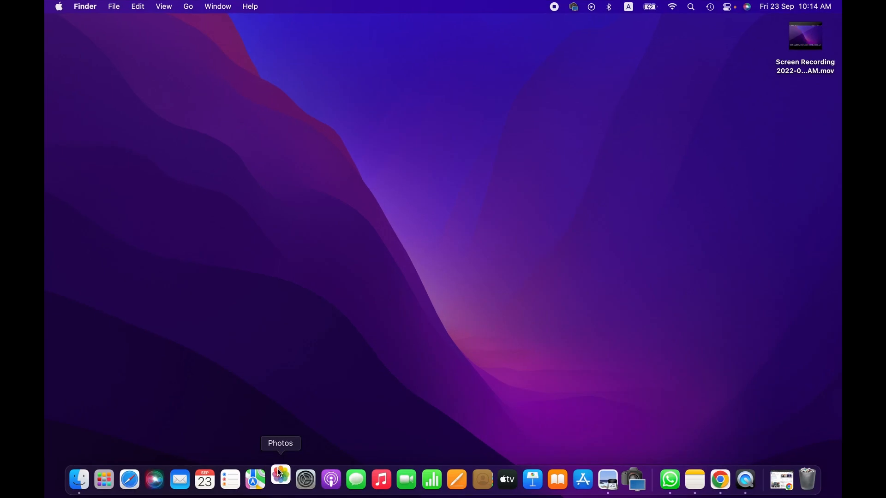
Open Photos full screen, view the foggy river photo, then return to the grid
left_click(280, 480)
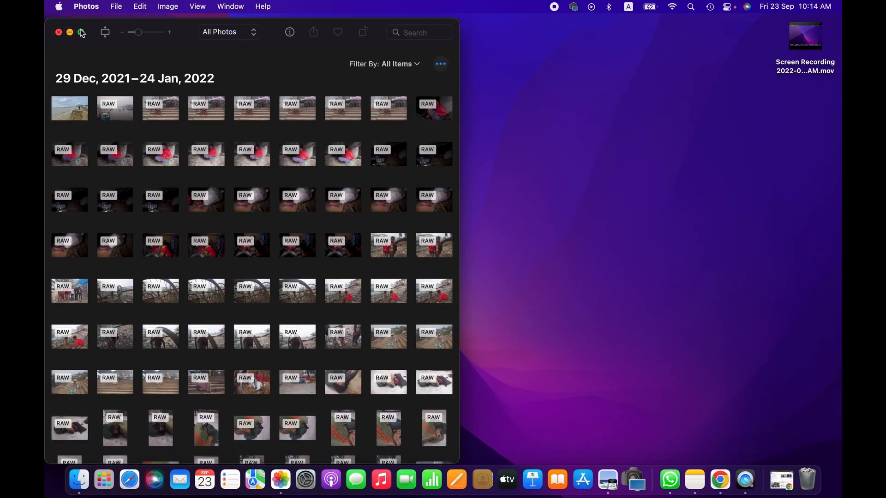
left_click(81, 32)
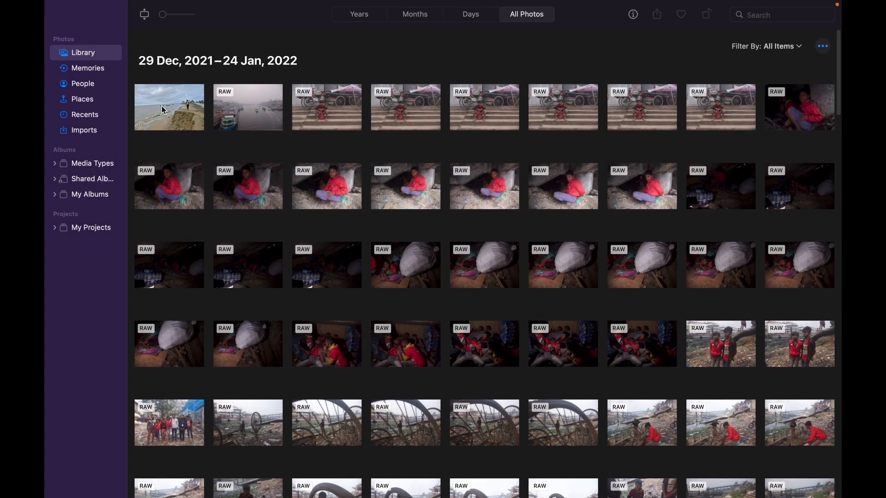
double_click(247, 107)
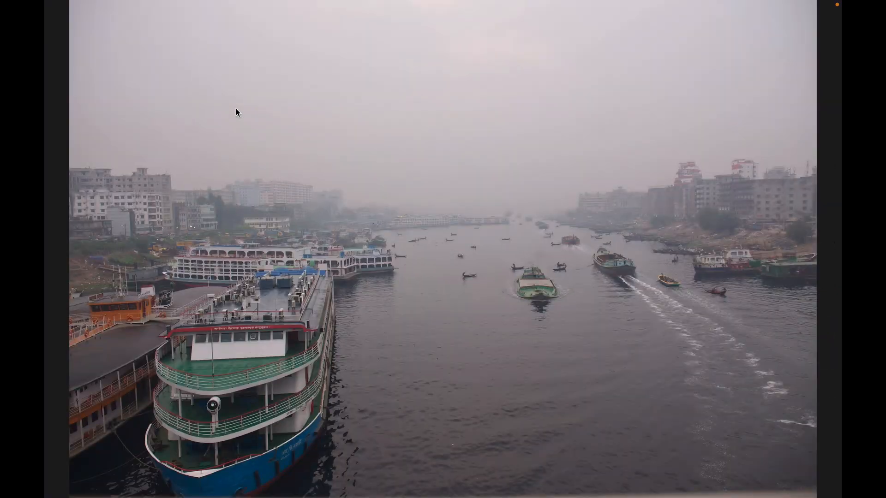
left_click(236, 109)
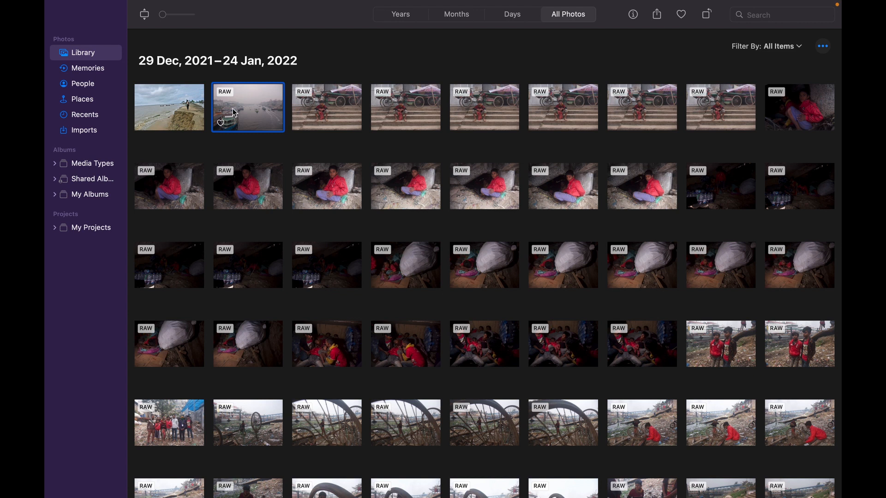
mouse_move(232, 115)
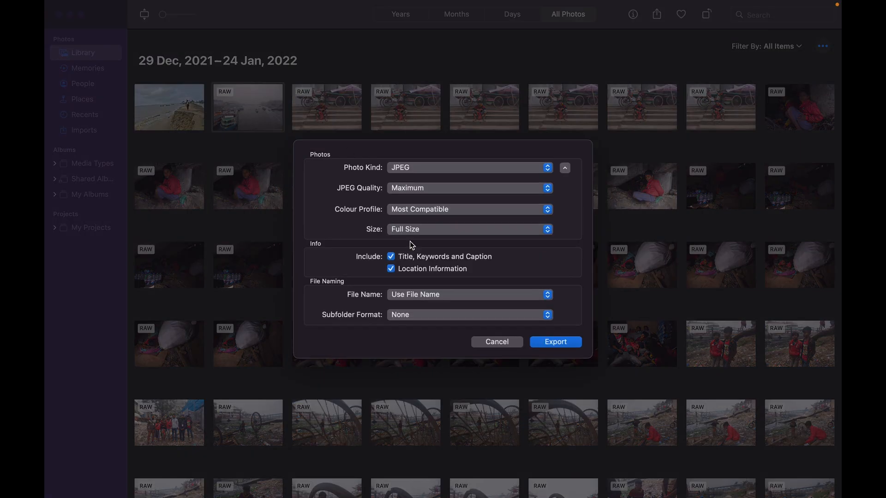
Export the river photo as a full-size, maximum-quality JPEG to the Desktop
left_click(554, 342)
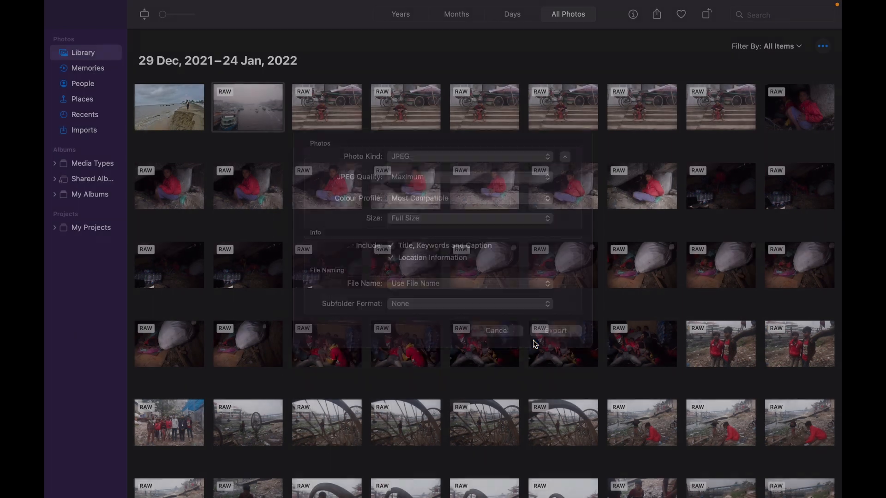
left_click(554, 330)
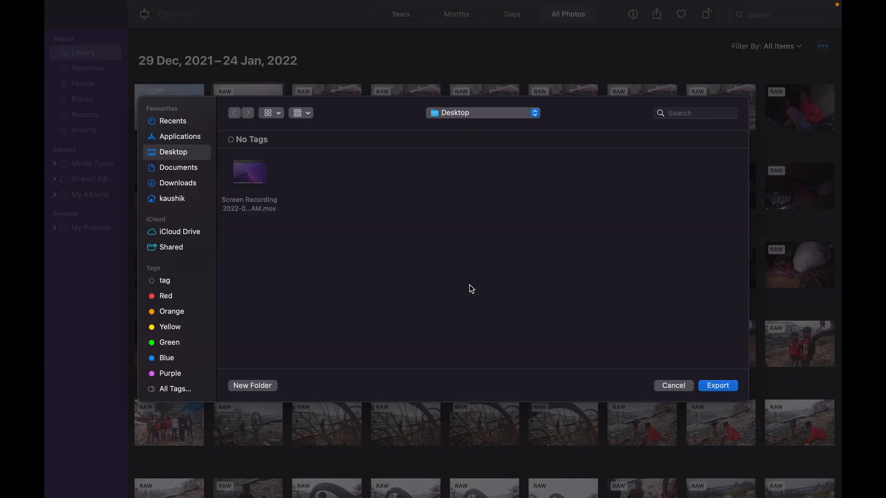
mouse_move(181, 173)
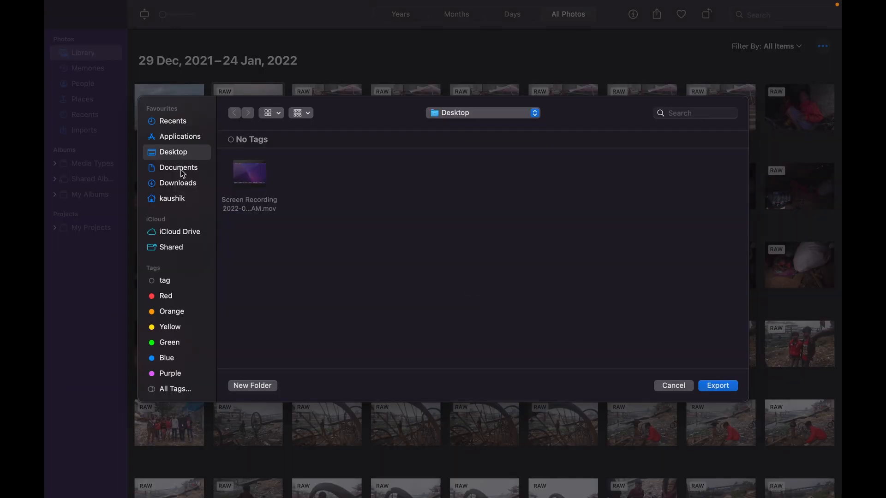
mouse_move(717, 417)
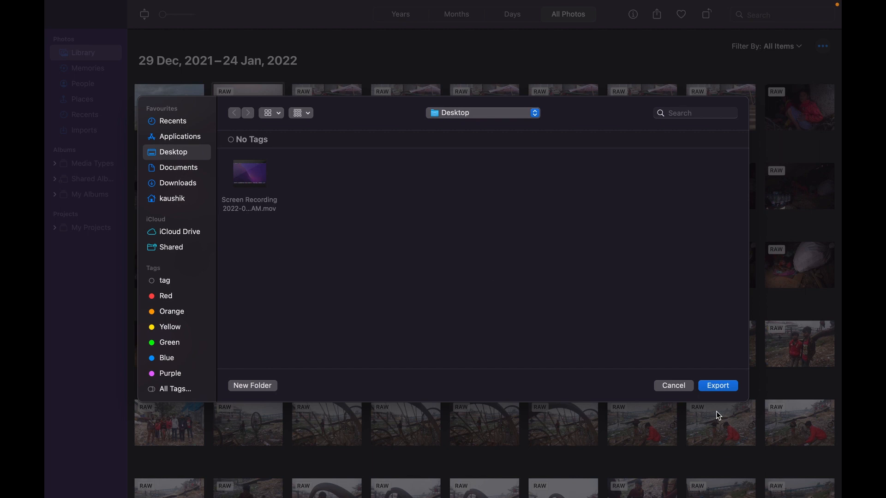
left_click(717, 385)
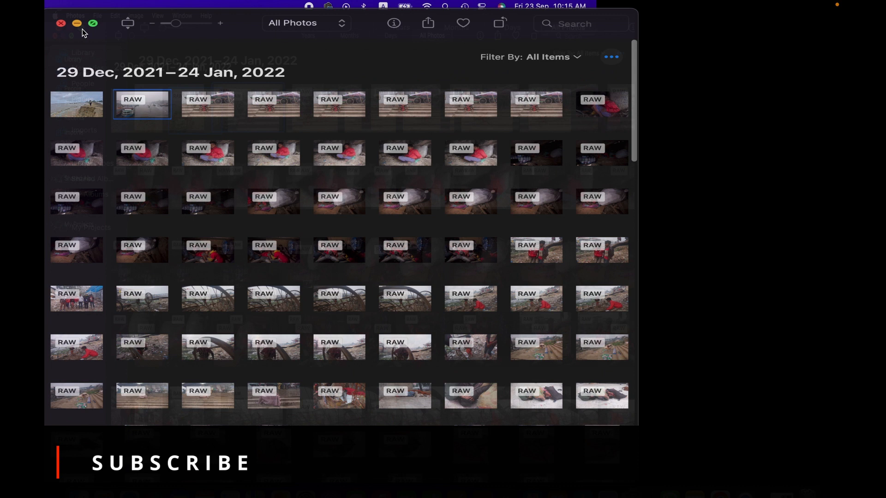
Close Photos and open DSCF7748.jpeg from the Desktop
left_click(76, 23)
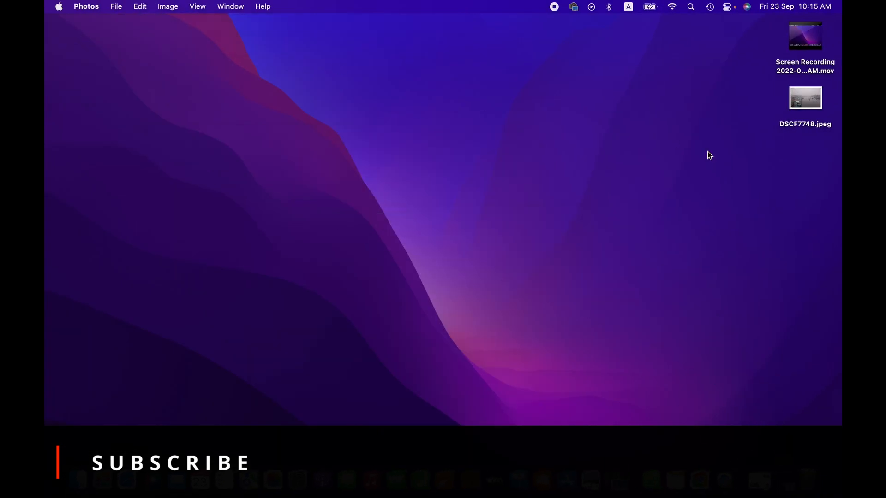
left_click(804, 97)
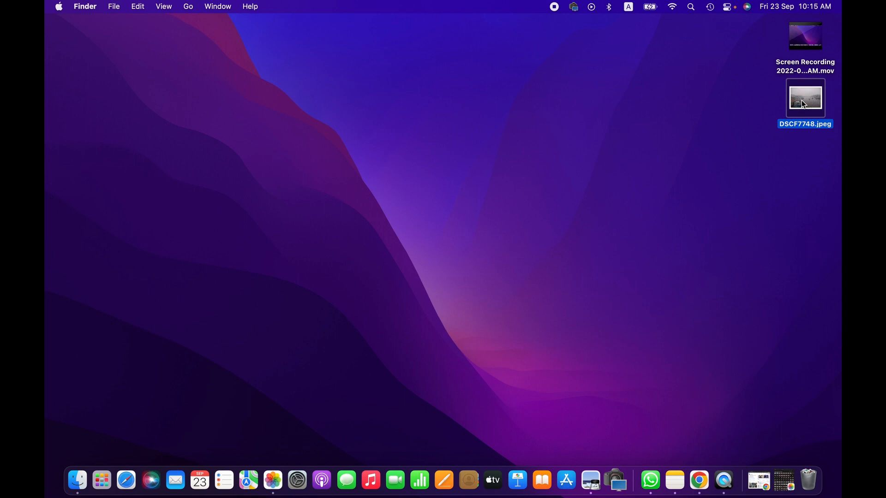
double_click(805, 98)
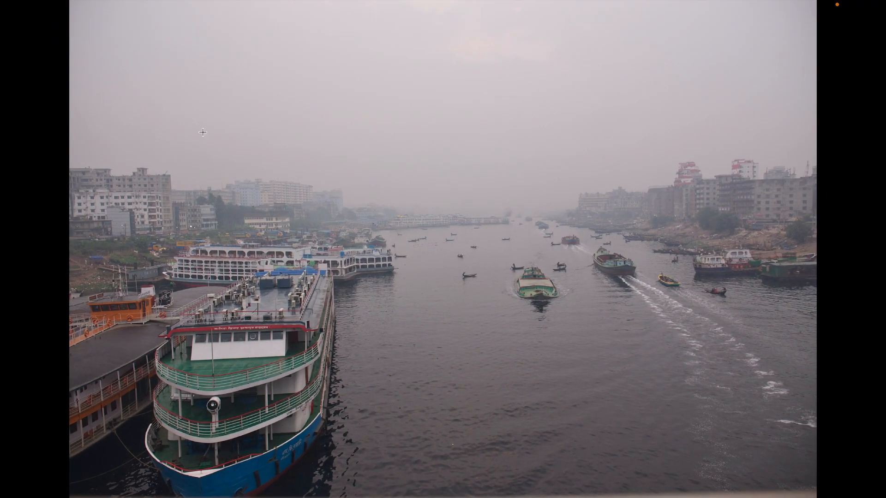
Bring up Preview's File menu, cancel the Save dialog, and reopen the menu
left_click(120, 6)
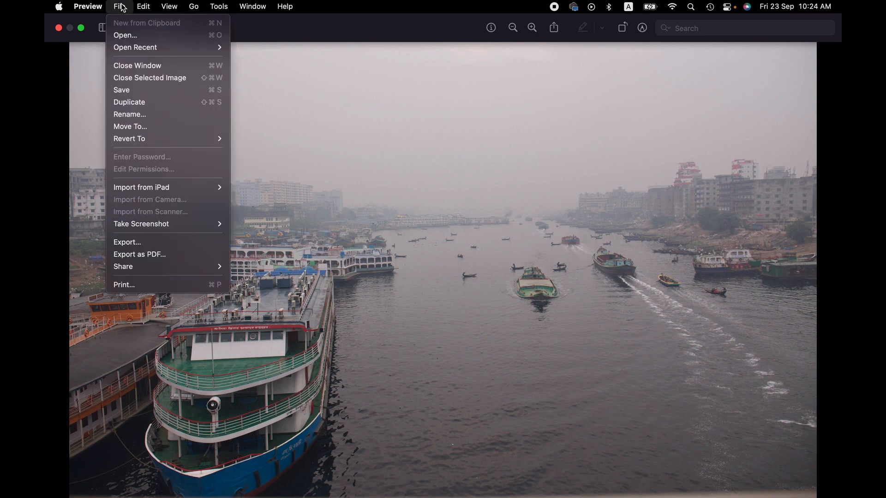
mouse_move(158, 254)
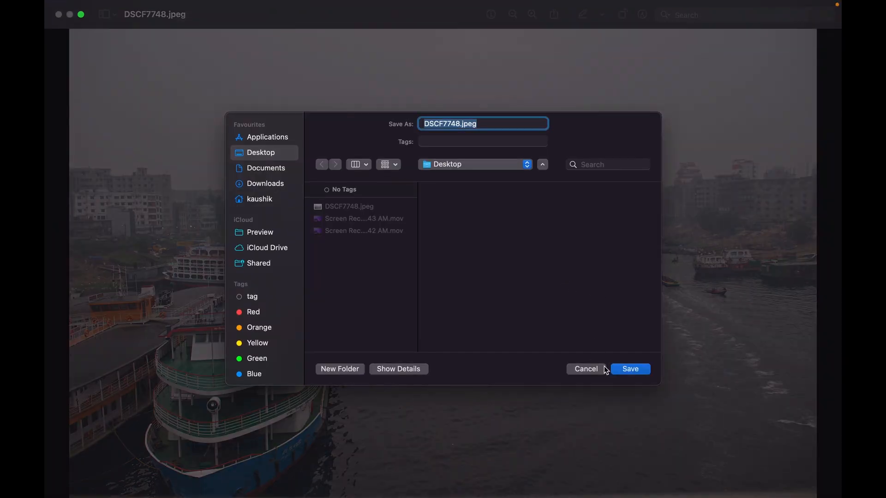
mouse_move(592, 369)
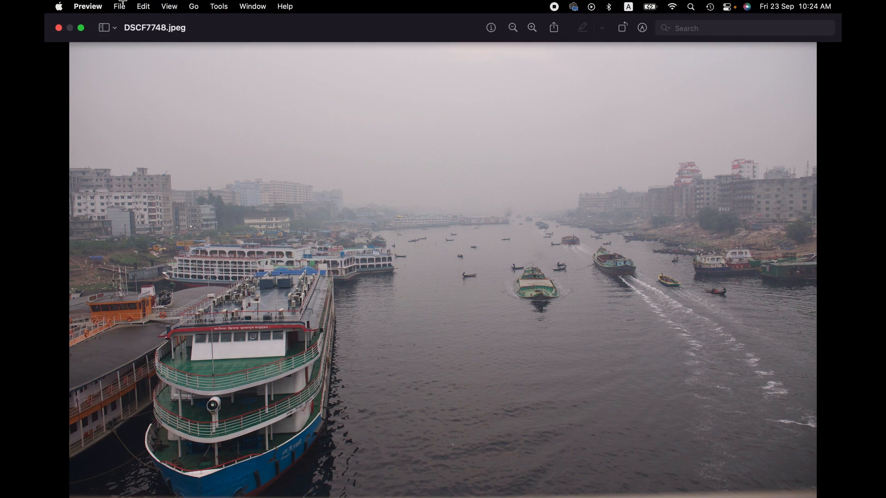
left_click(119, 6)
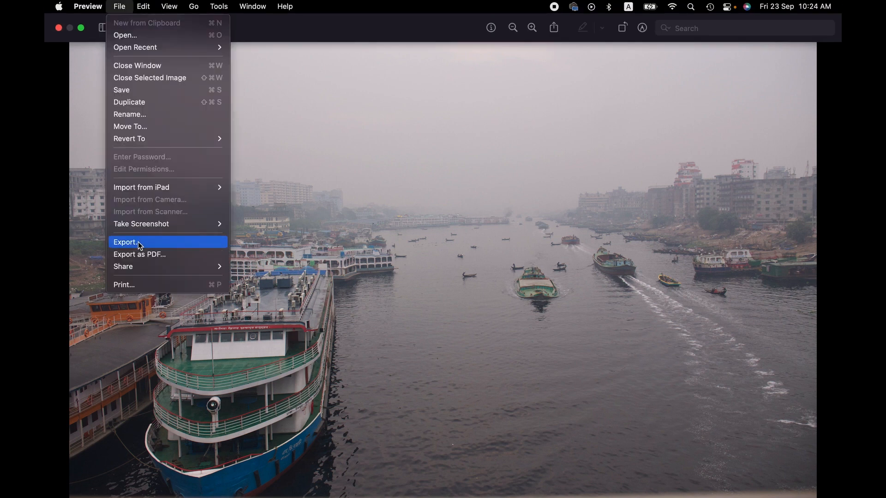
Start the export named 'PDF' in PDF format, adding then removing the Red tag
left_click(124, 242)
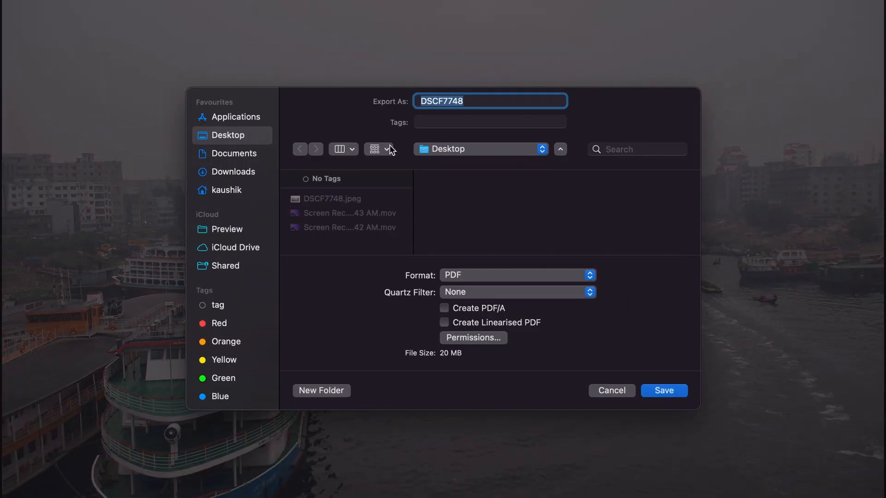
mouse_move(514, 231)
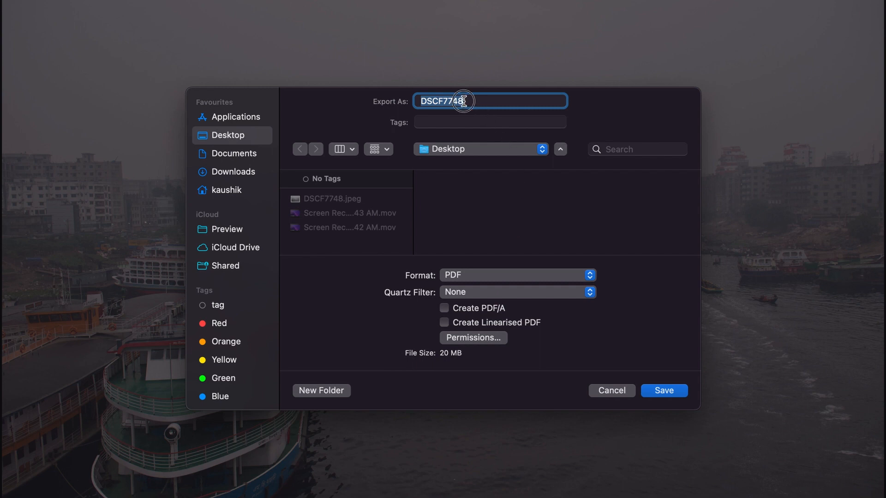
type("PDF")
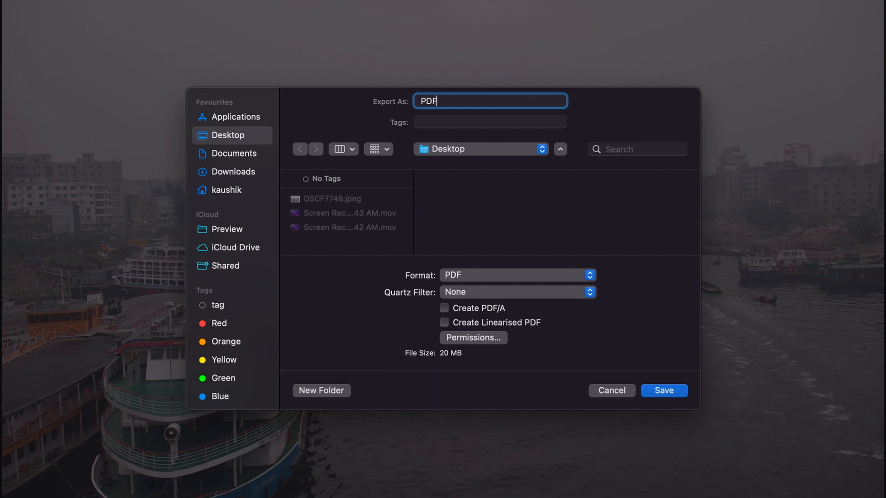
left_click(489, 122)
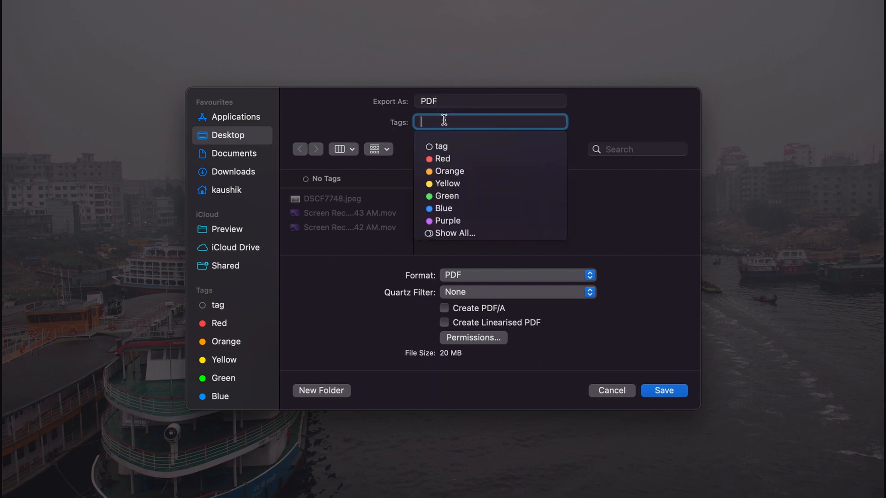
left_click(442, 159)
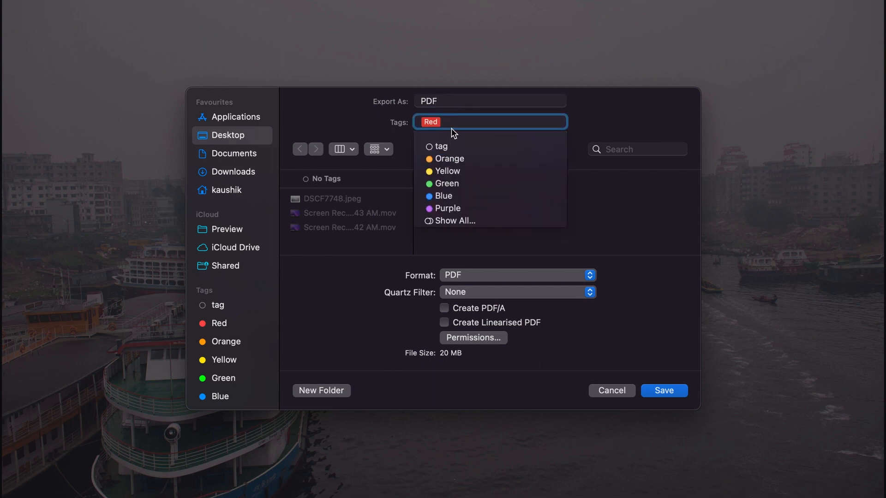
left_click(430, 122)
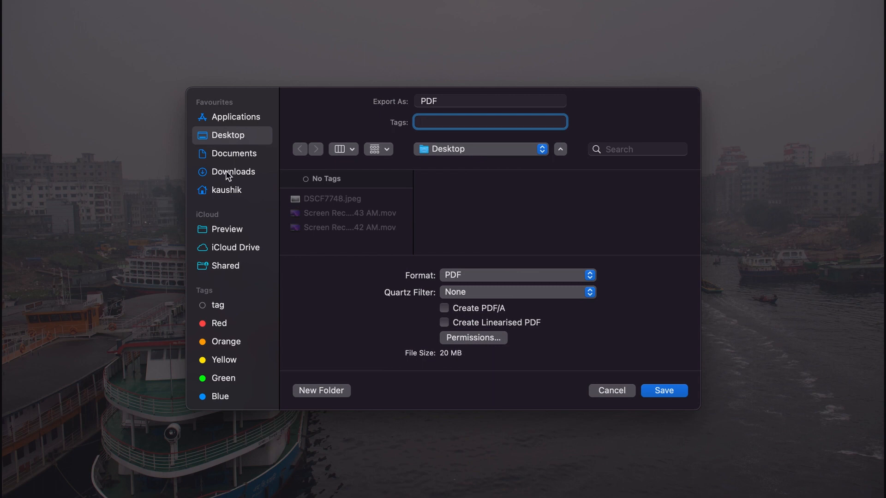
mouse_move(453, 255)
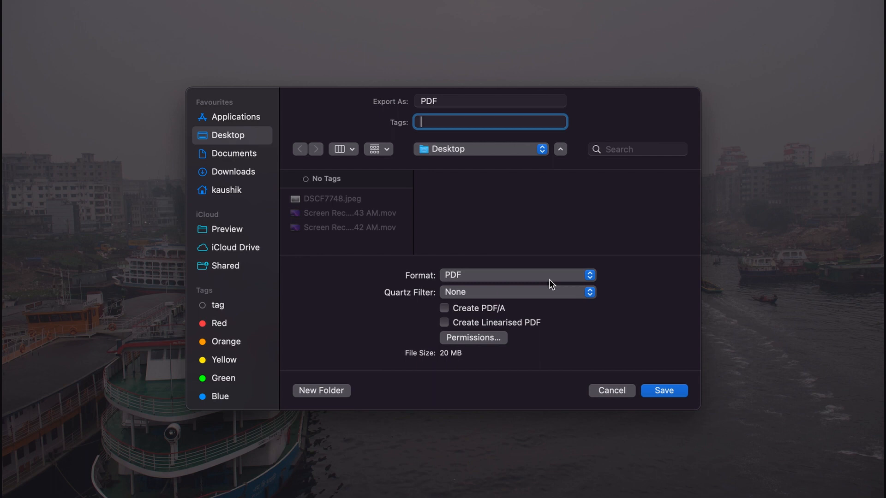
mouse_move(556, 284)
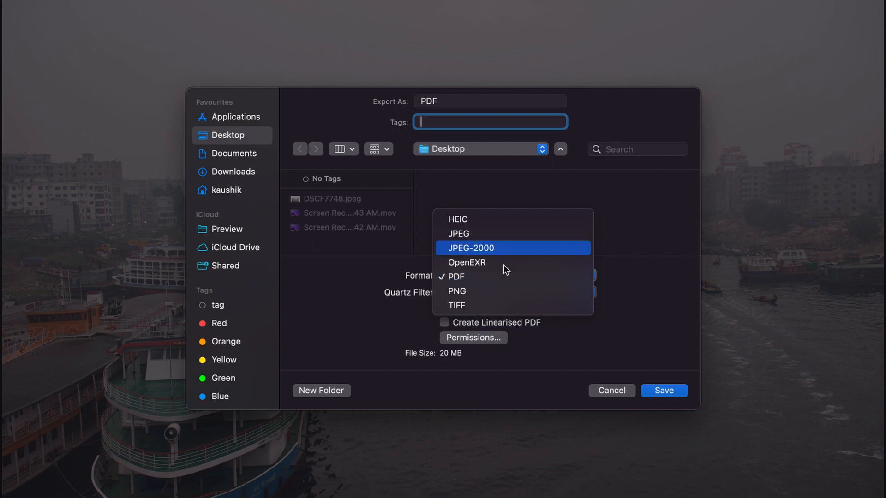
Keep PDF format and browse the Quartz Filter list, including Blue Tone and Reduce File Size
left_click(455, 277)
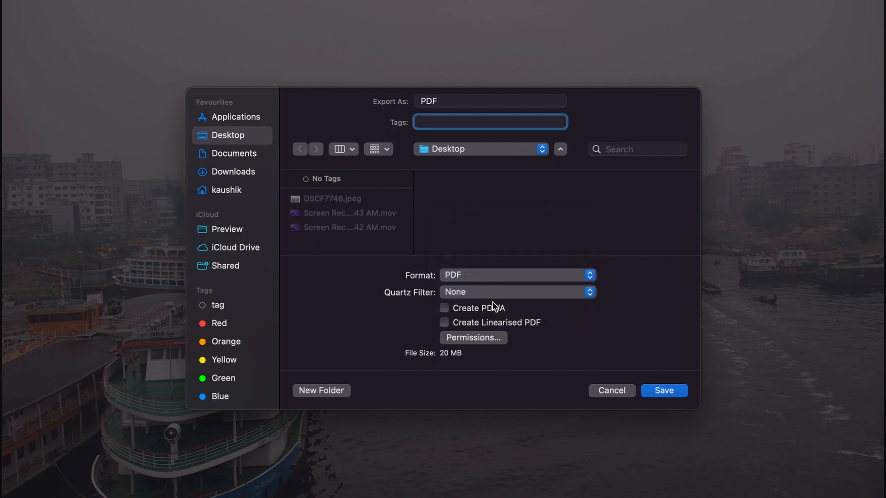
left_click(516, 292)
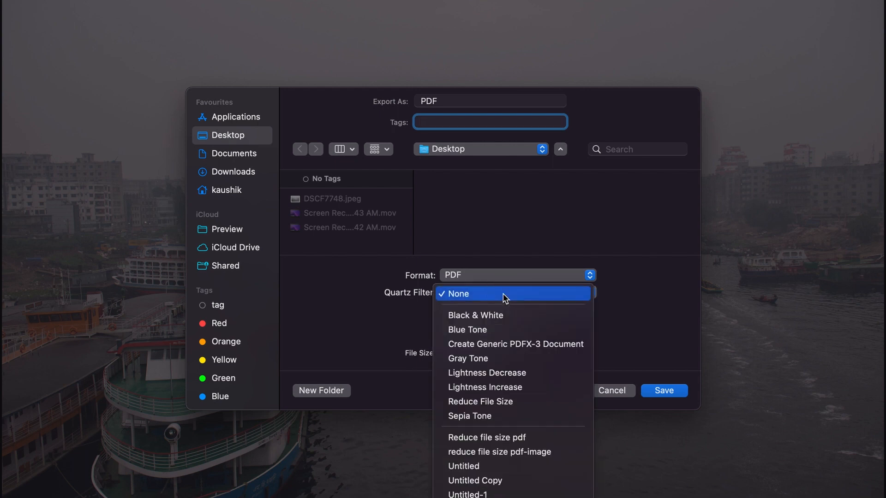
mouse_move(500, 319)
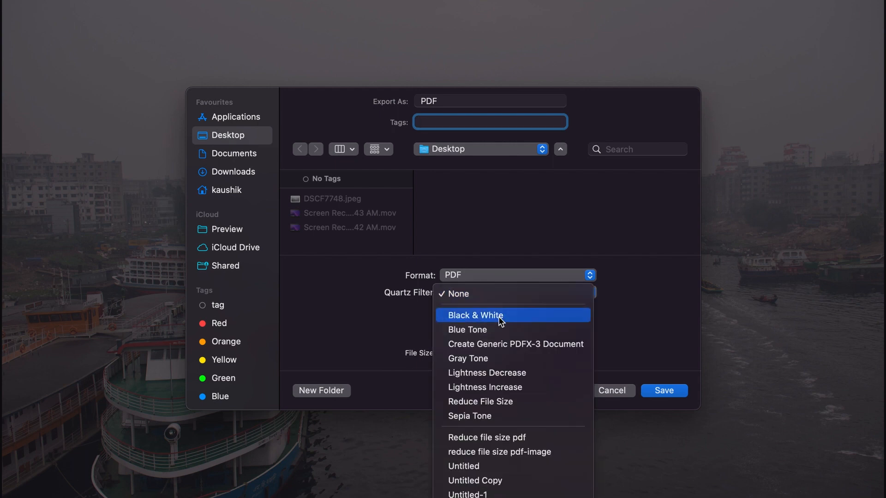
mouse_move(489, 330)
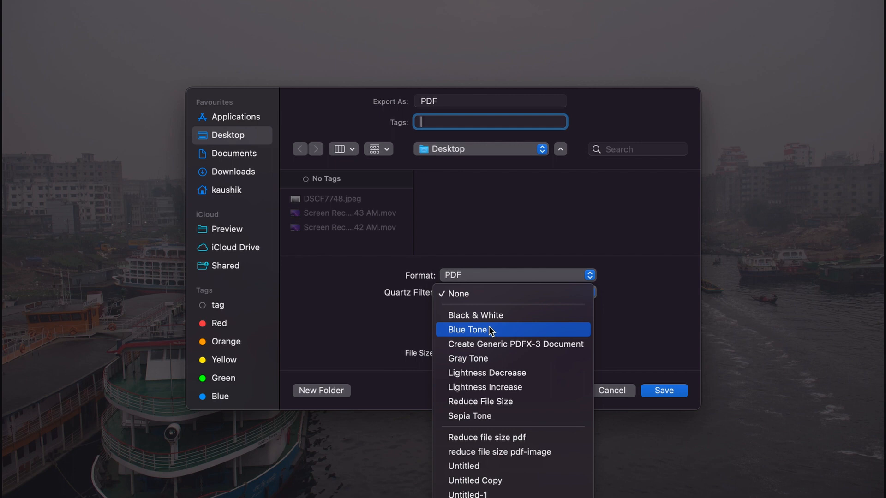
mouse_move(495, 360)
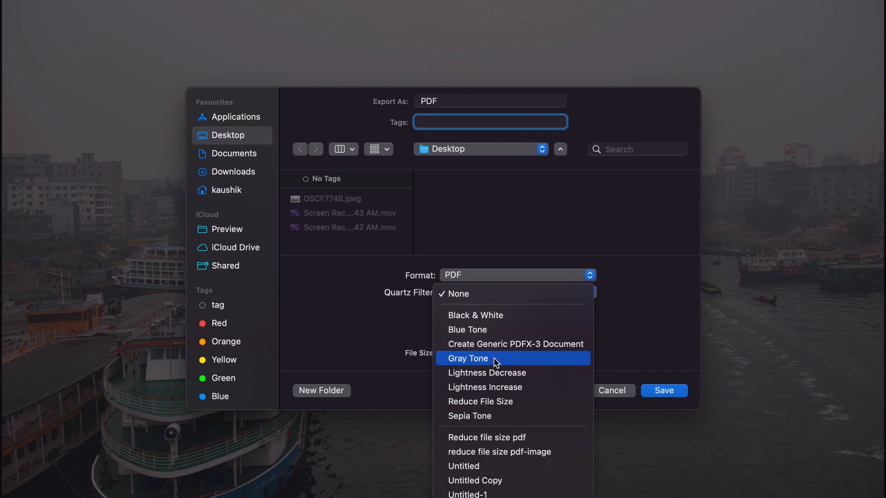
mouse_move(497, 402)
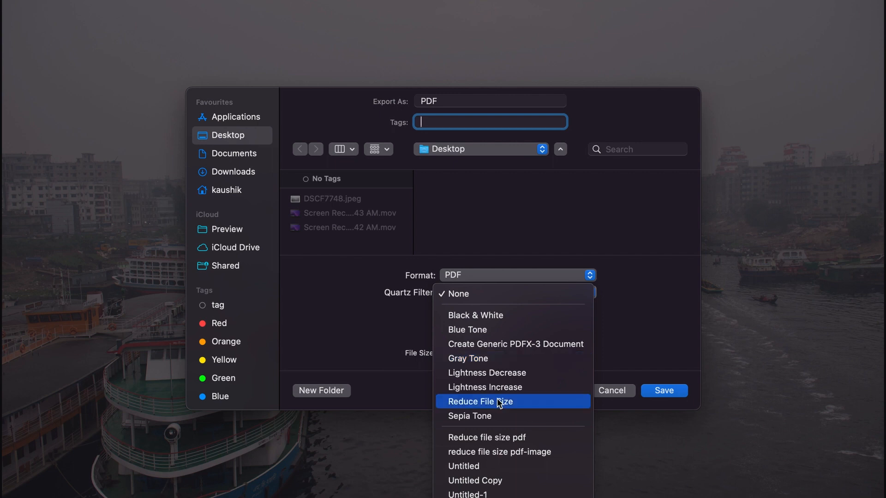
mouse_move(502, 408)
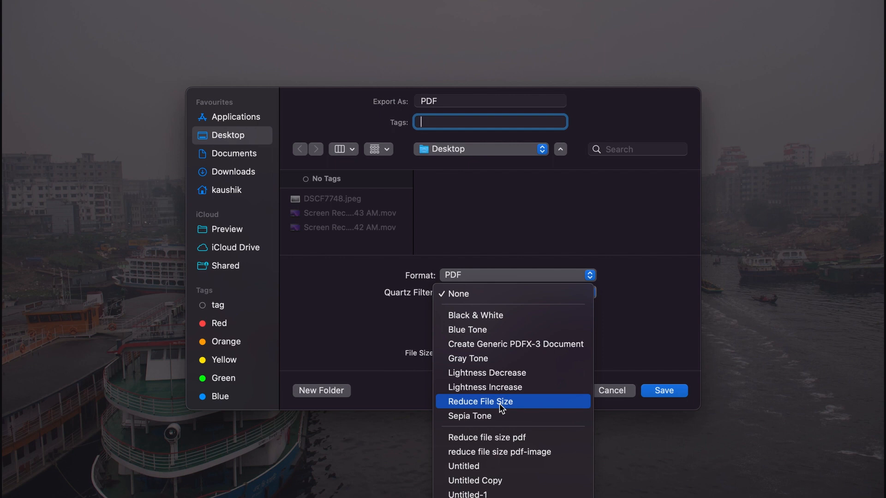
mouse_move(567, 252)
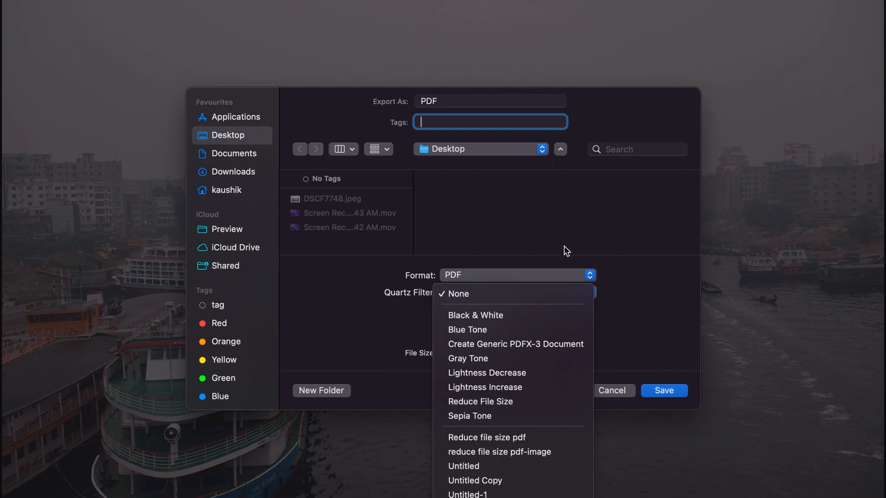
mouse_move(490, 293)
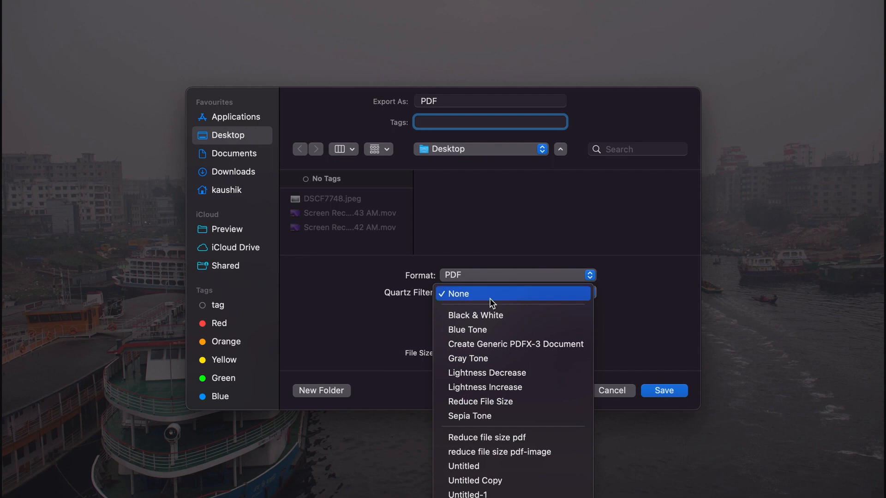
Keep the Quartz filter at None, leaving a 20 MB PDF
left_click(457, 294)
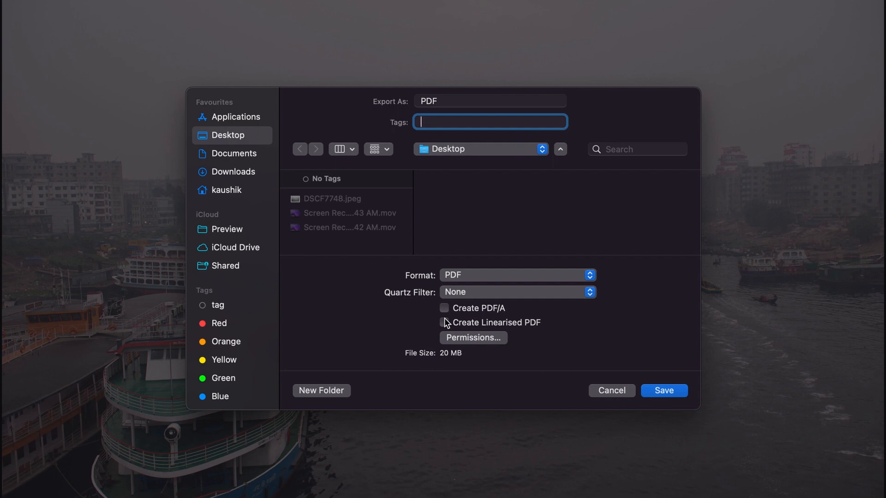
mouse_move(448, 314)
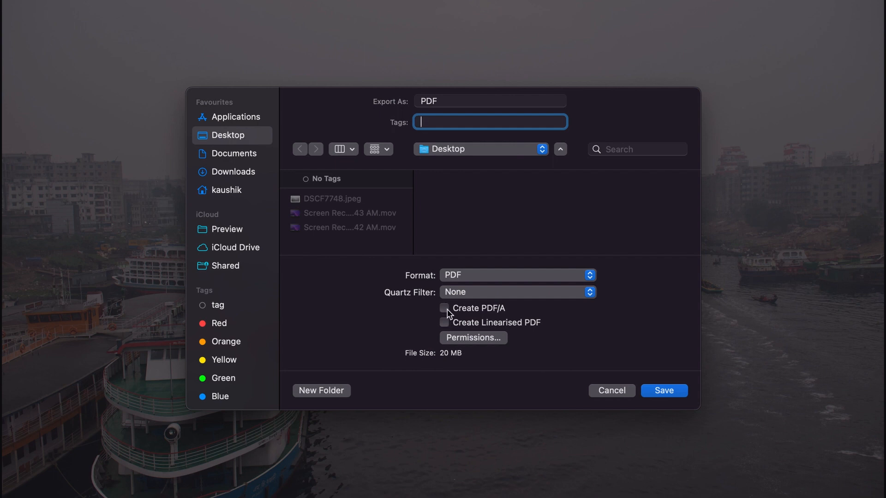
mouse_move(449, 314)
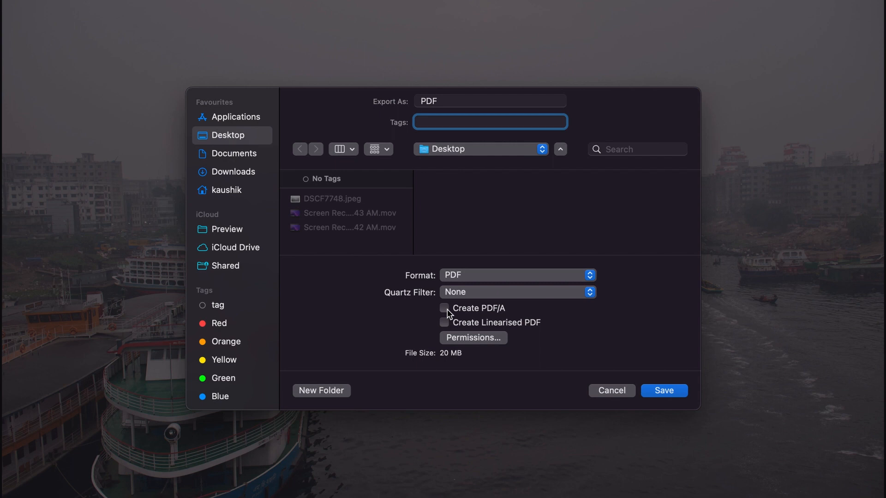
mouse_move(463, 342)
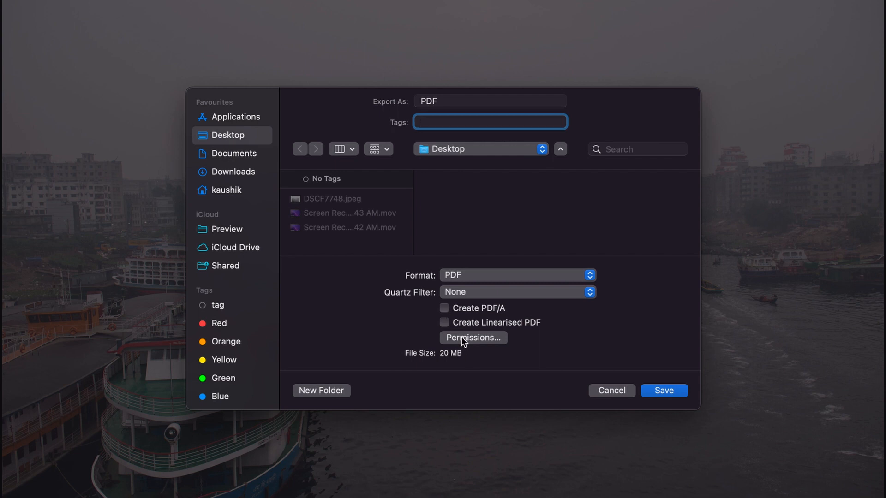
In Permissions, require a password to open the PDF, entering and verifying it
left_click(473, 337)
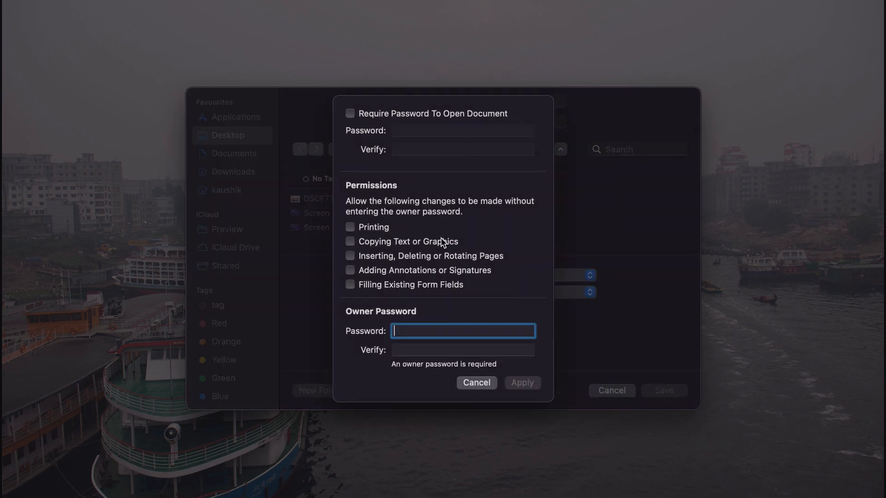
mouse_move(438, 218)
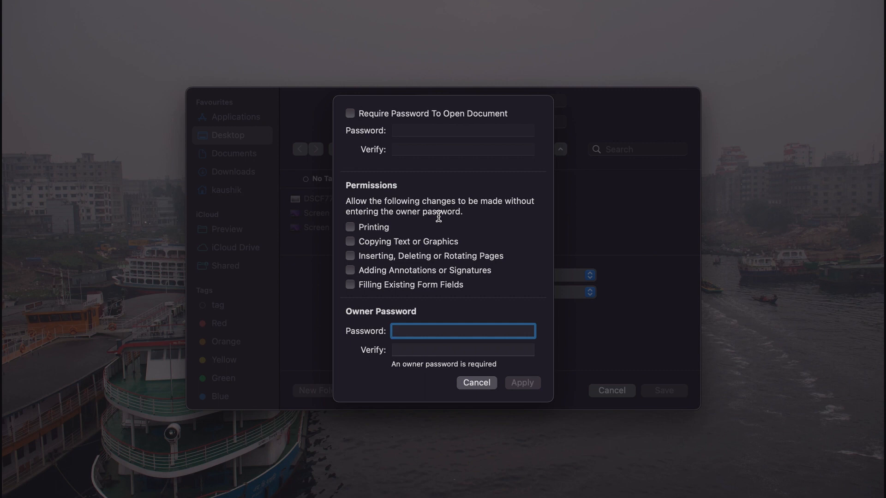
mouse_move(427, 132)
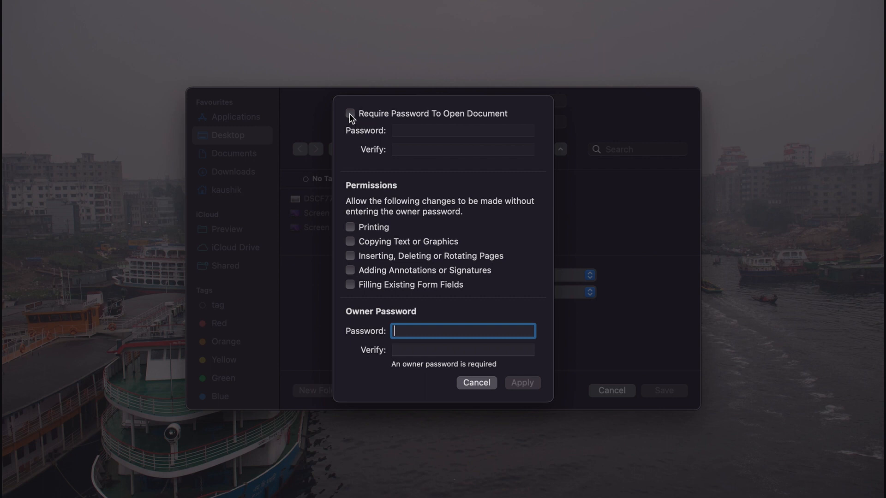
left_click(350, 114)
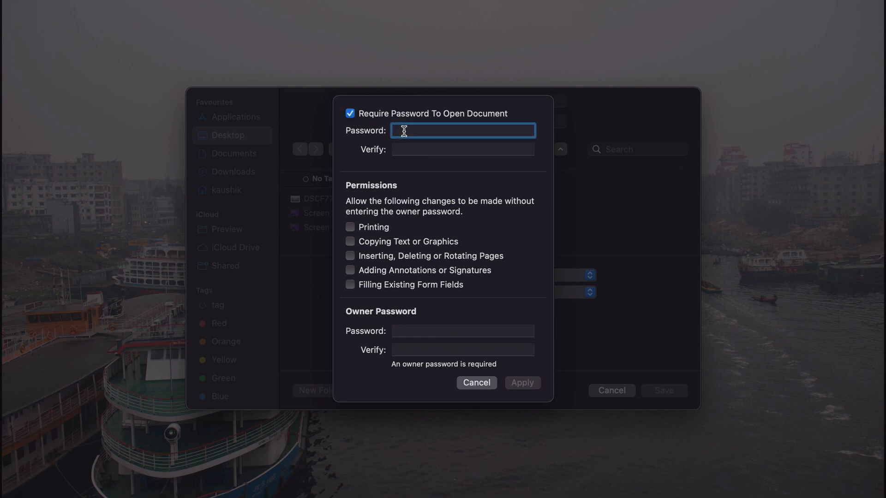
type("•••")
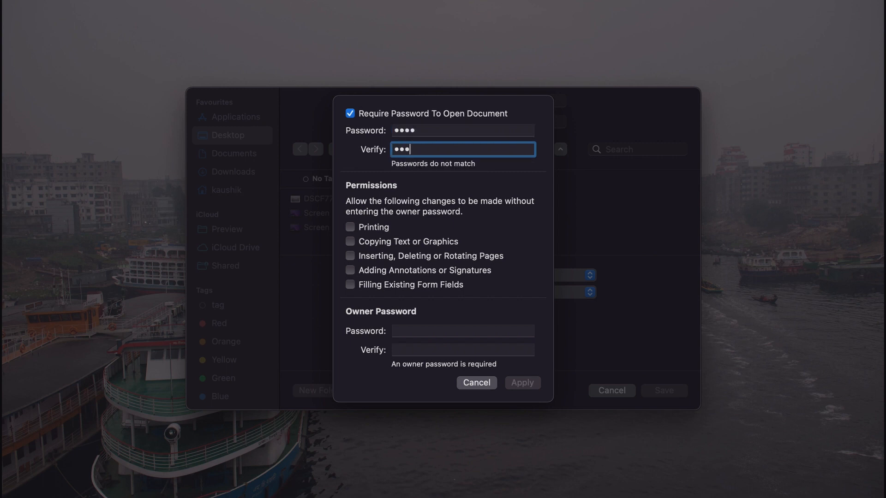
type("•")
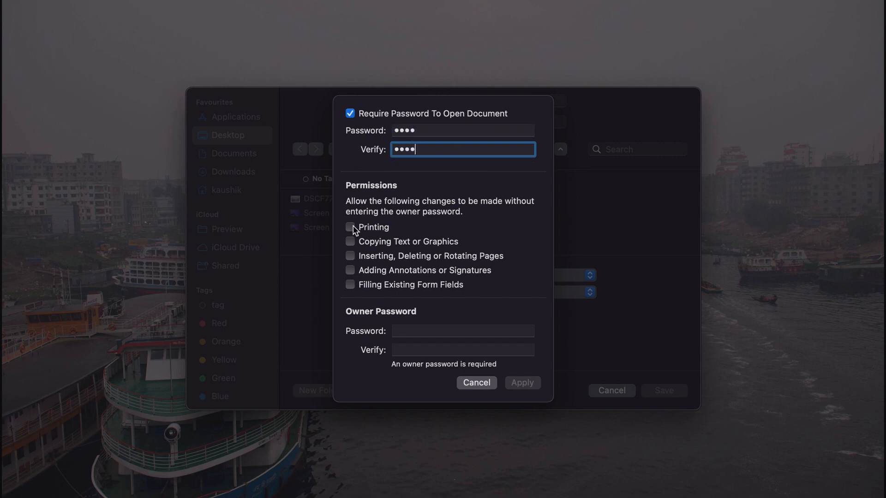
mouse_move(357, 226)
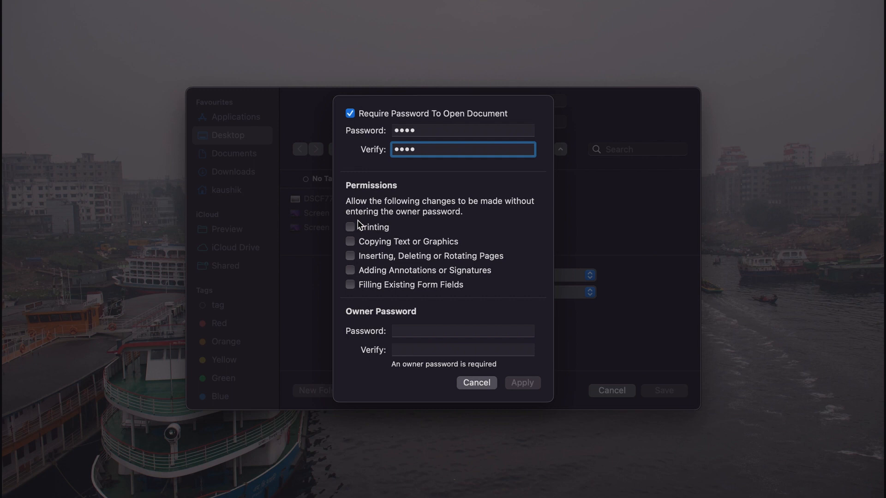
mouse_move(354, 246)
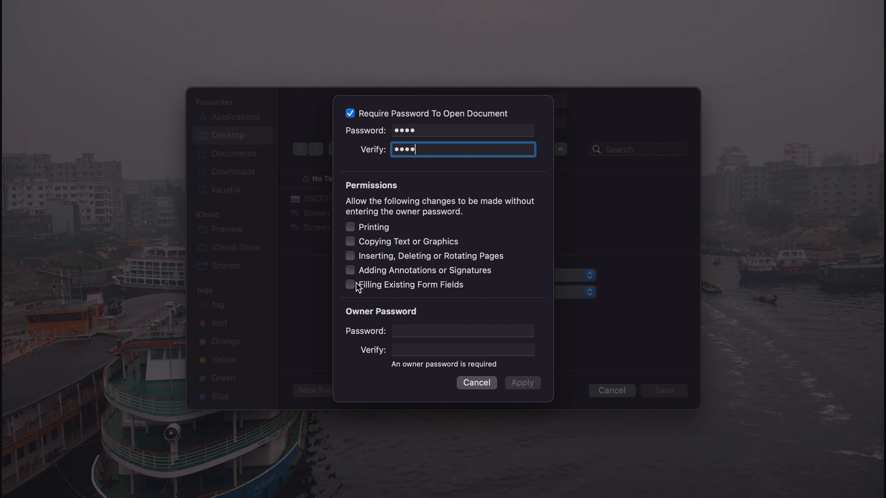
Allow printing, set an owner password, and apply the permissions
left_click(349, 226)
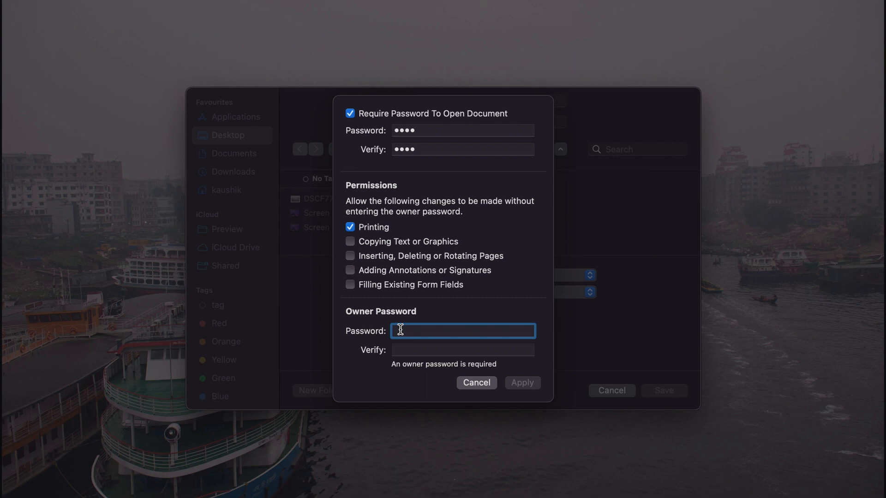
type("•••••")
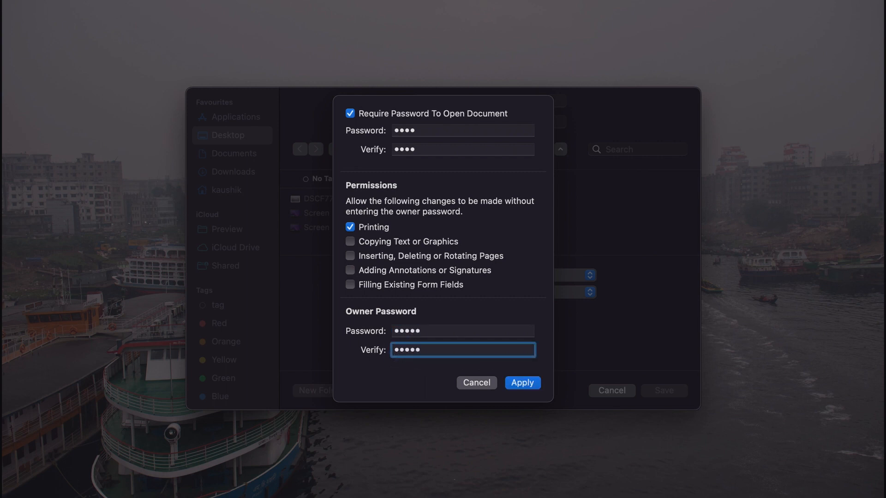
left_click(521, 383)
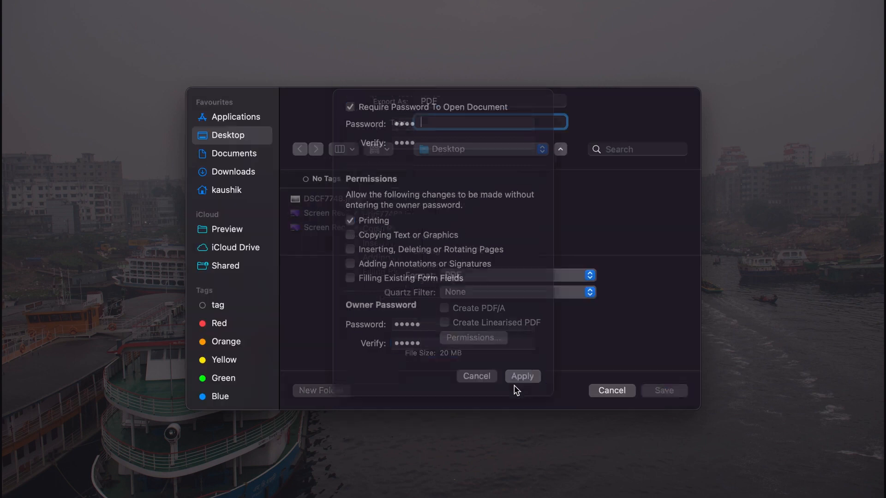
Save the password-protected 'PDF' file to the Desktop
left_click(522, 376)
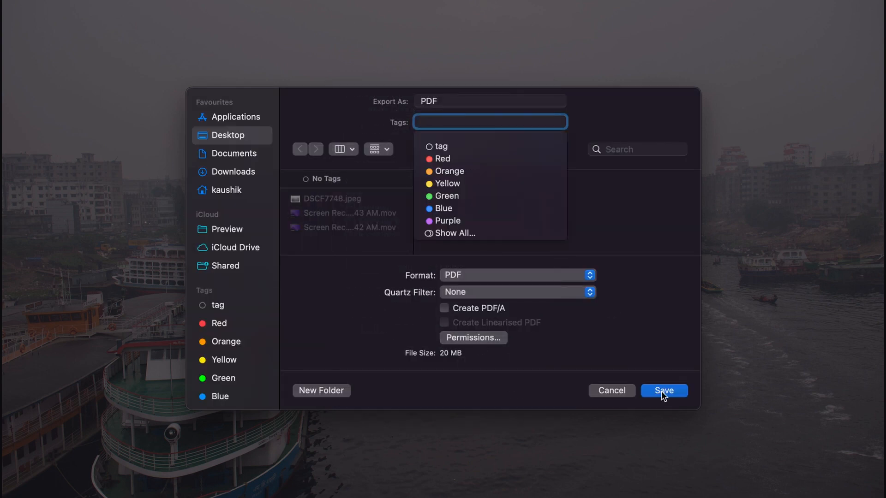
left_click(664, 390)
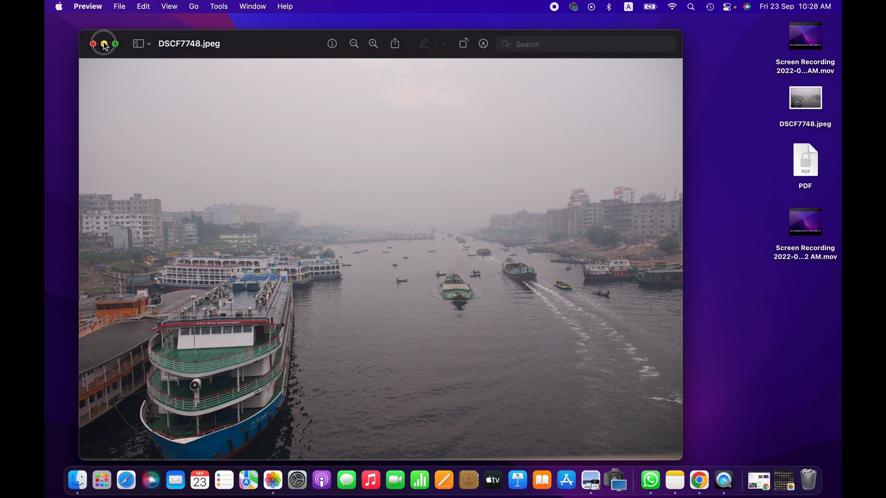
Close the photo window, open the locked desktop PDF and unlock it with its password
left_click(93, 43)
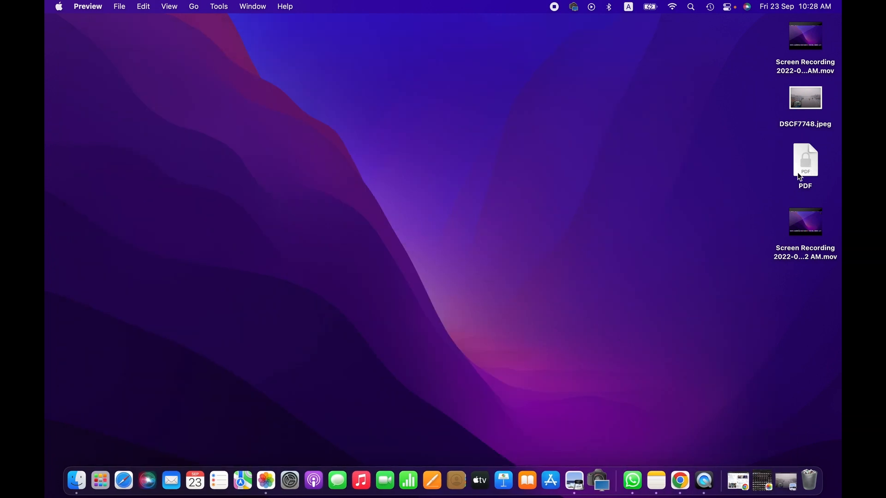
left_click(805, 161)
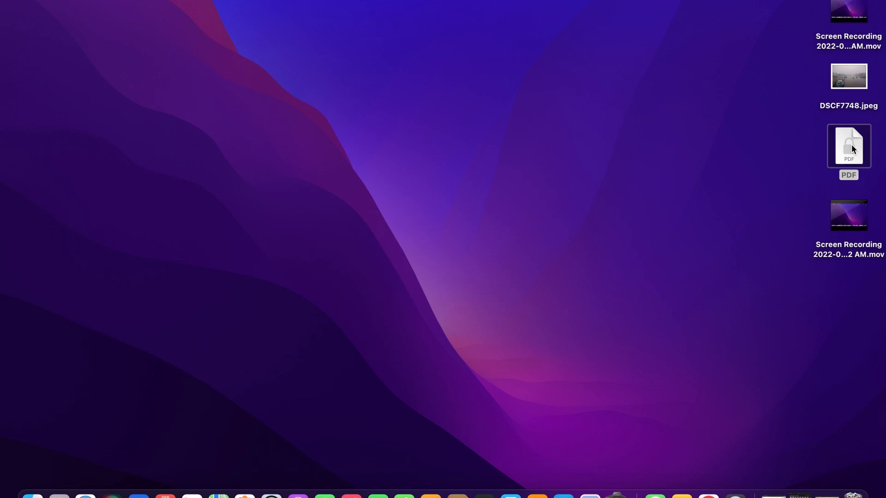
double_click(848, 146)
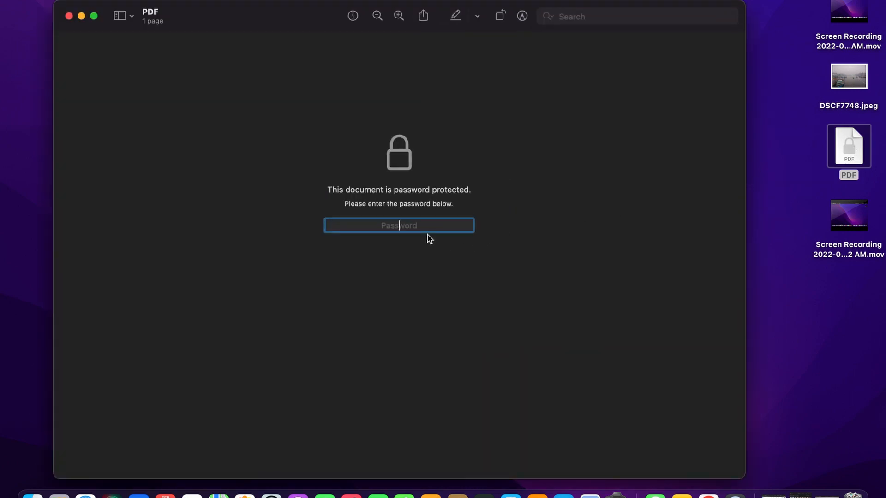
type("••••")
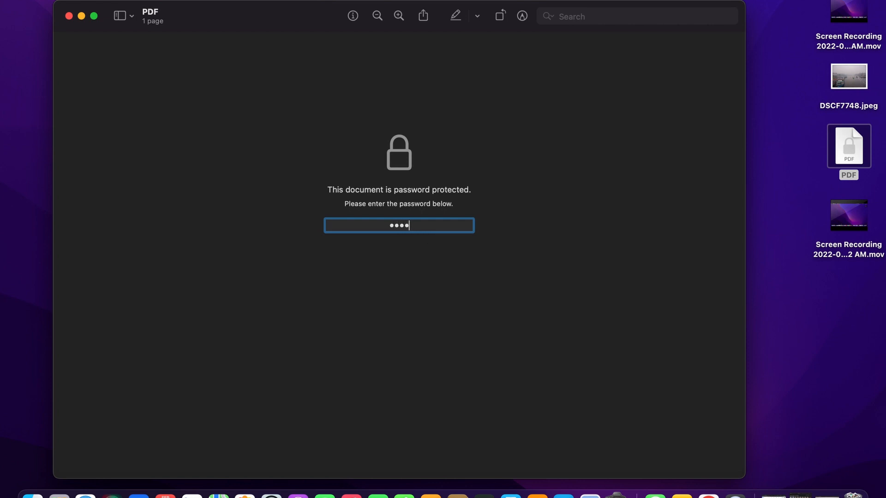
key("Return")
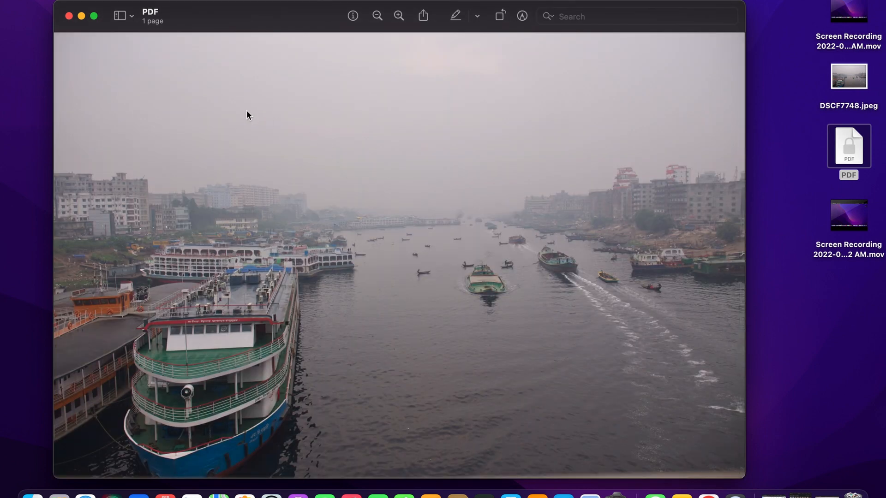